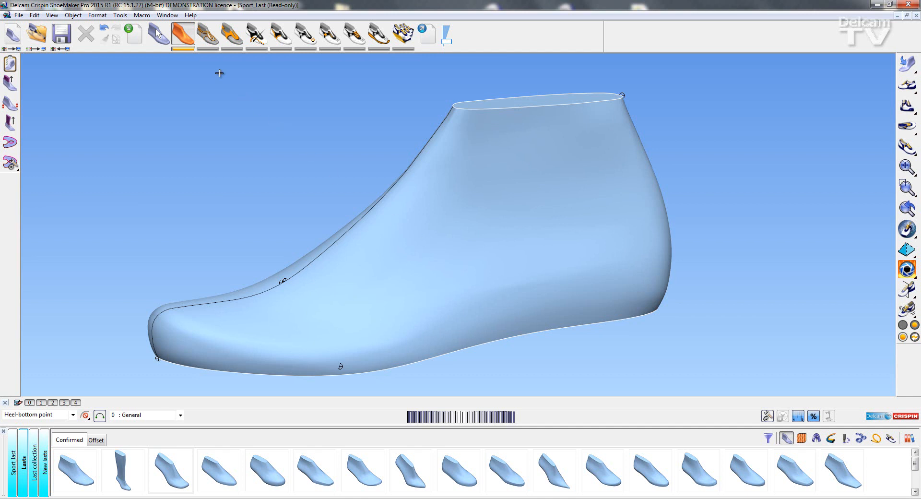
- Switch to style design mode and bring up the Style Templates tool
click(206, 36)
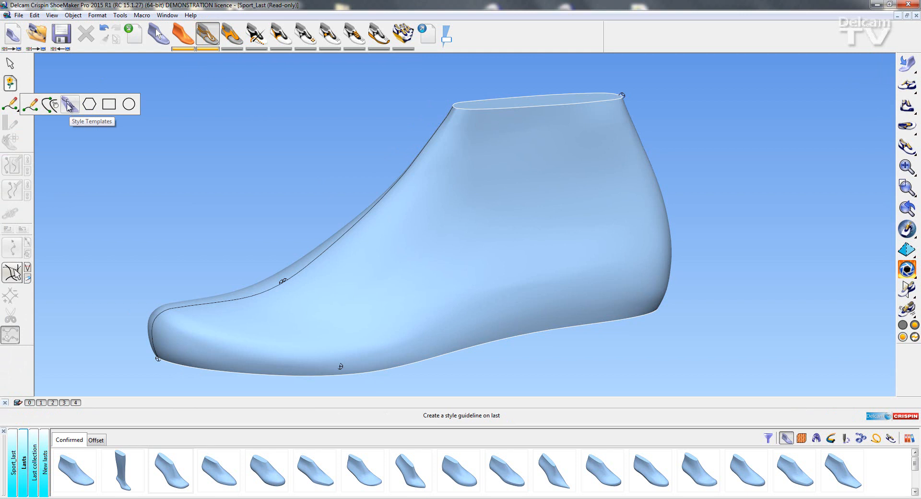
click(69, 105)
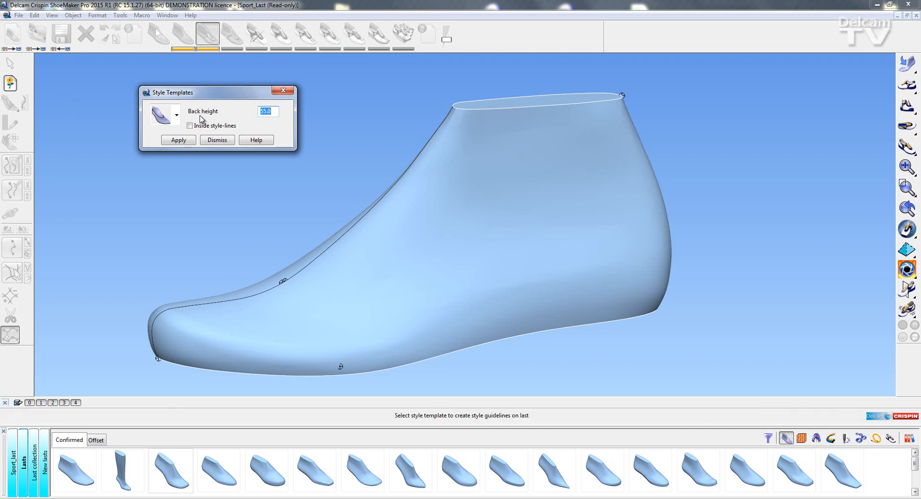
mouse_move(268, 112)
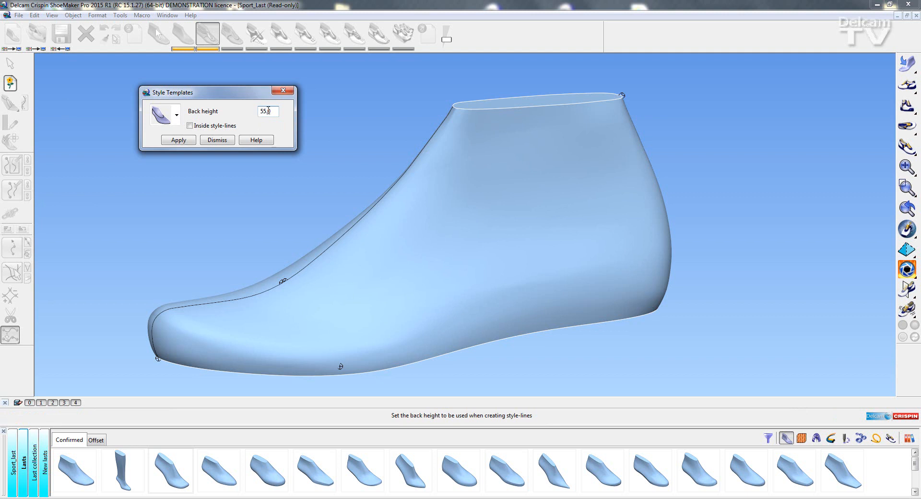
- Set back height to 55.0 and list the available template styles
click(176, 115)
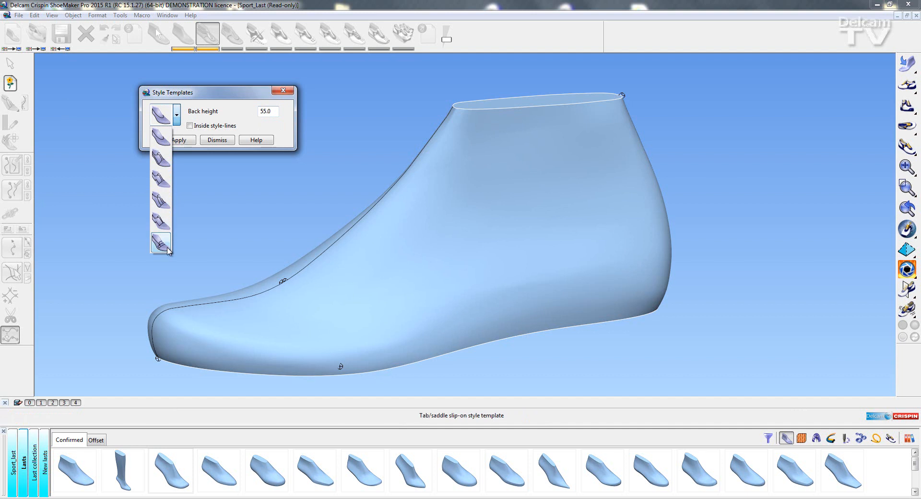
mouse_move(161, 200)
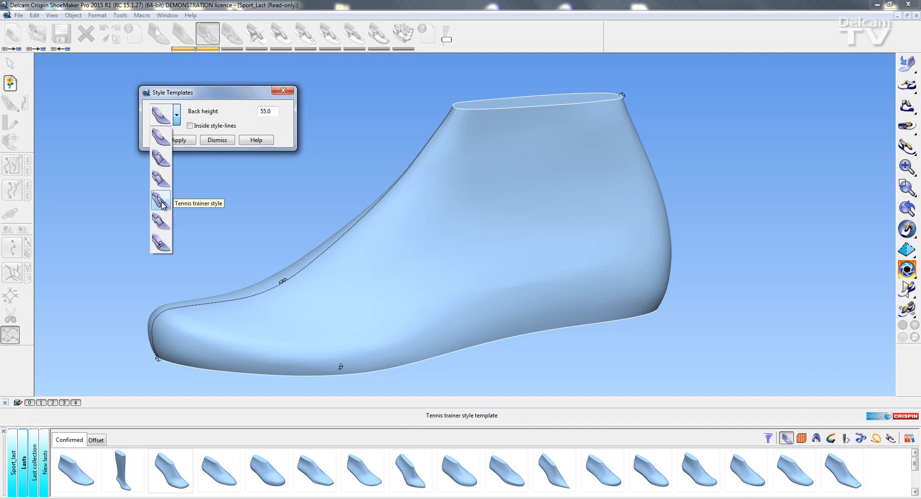
- Apply the Tennis trainer style template with inside style-lines enabled
click(178, 140)
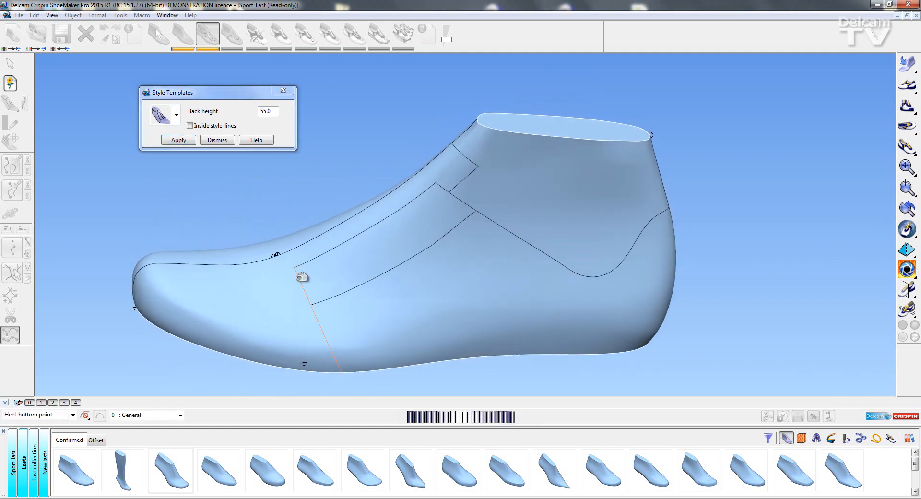
click(191, 126)
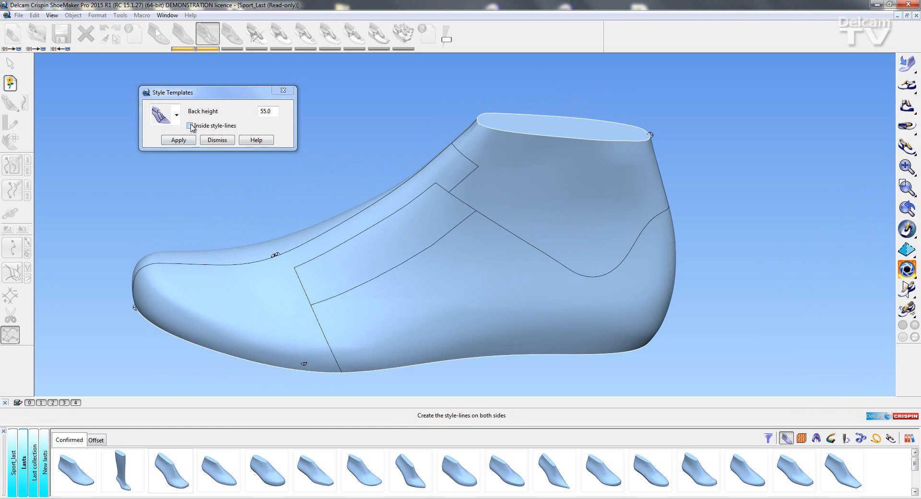
click(190, 126)
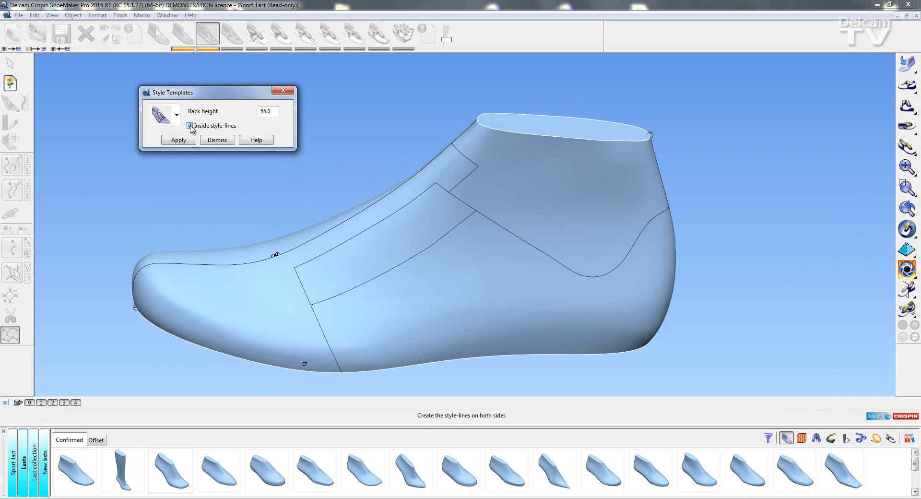
click(178, 140)
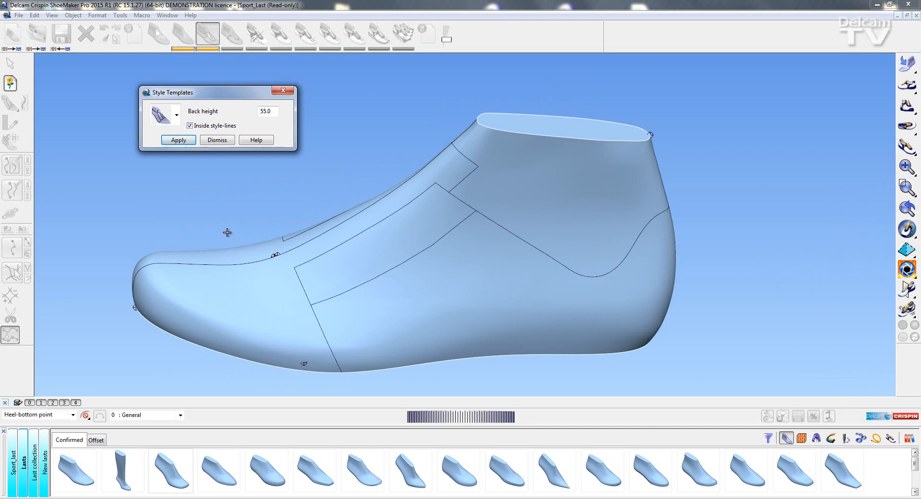